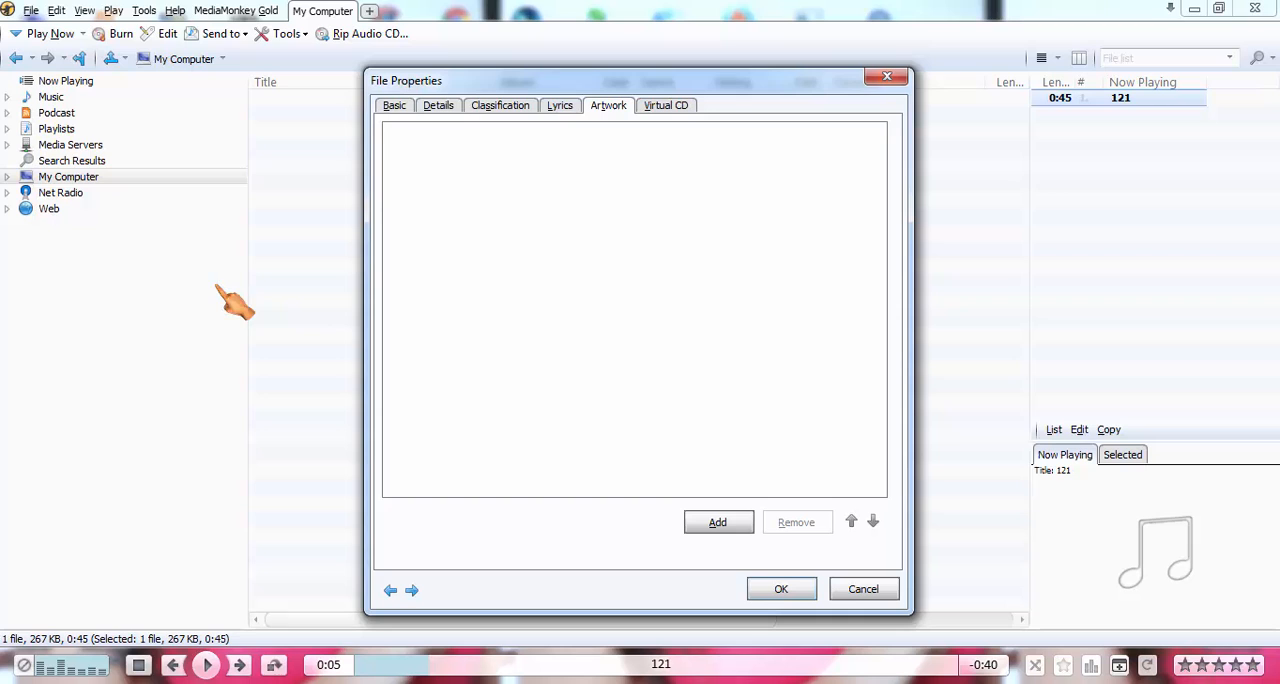
Step: Apply the 'My Song' by 'aaaa' from 'My Composed' tags and artwork, closing File Properties
{"action": "left_click", "coordinate": [781, 588]}
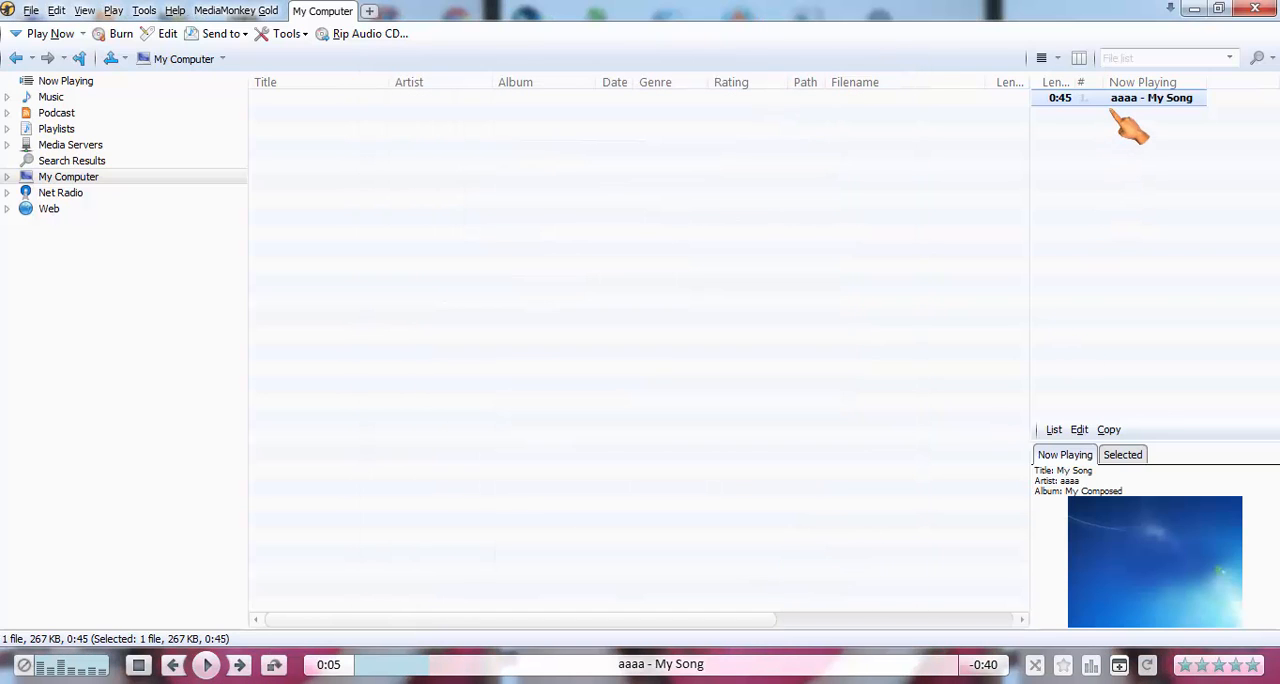